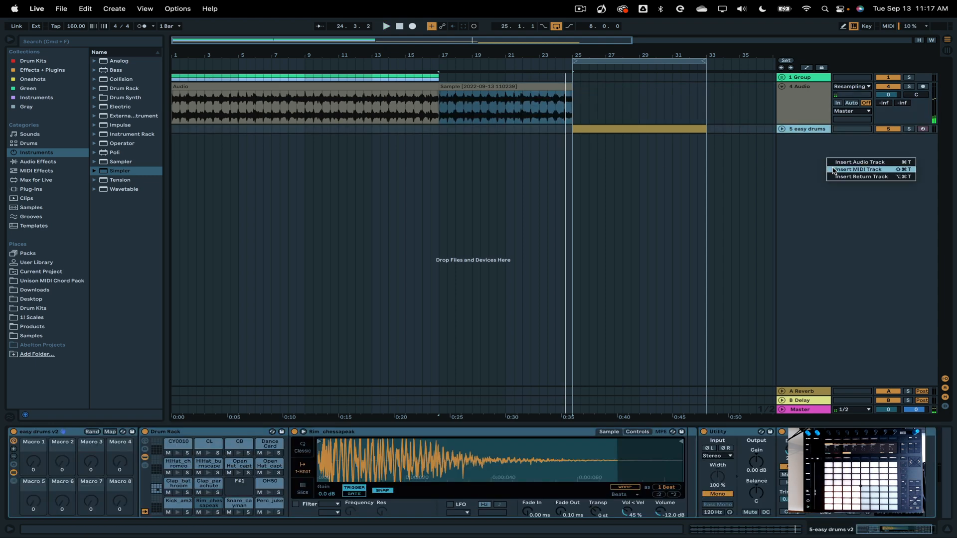
Step: Insert a new MIDI track and load Simpler onto it from the browser
left_click(858, 170)
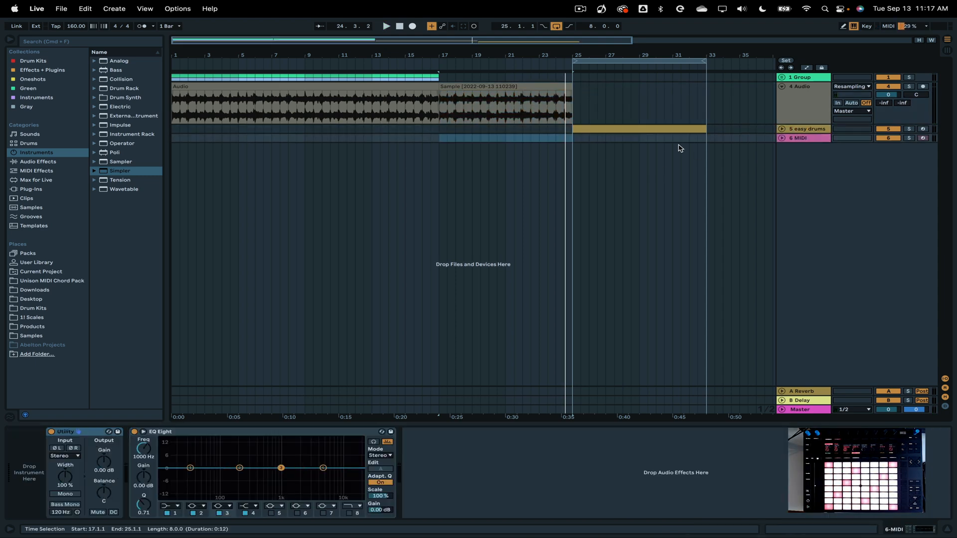
double_click(119, 170)
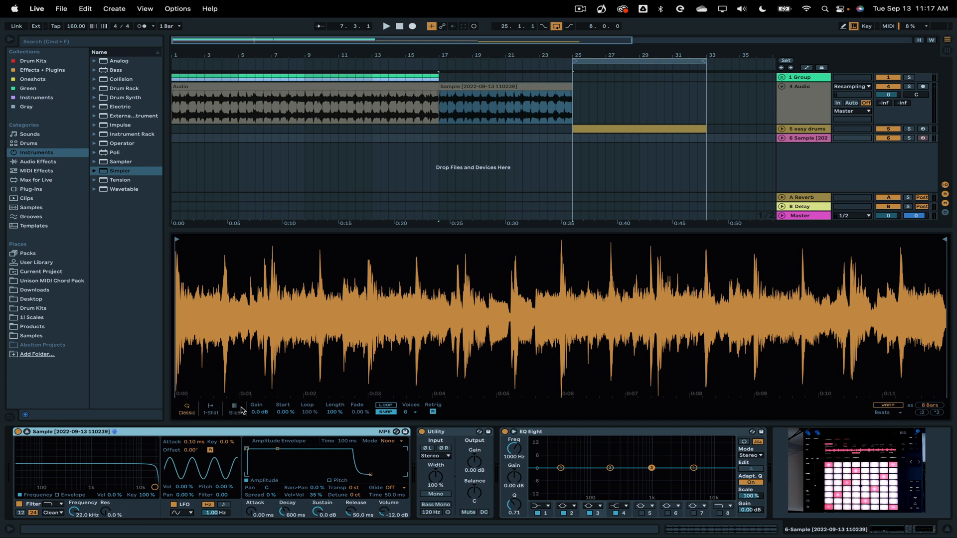
Step: Switch Simpler to Slice mode so the sample is chopped at its transients
left_click(234, 409)
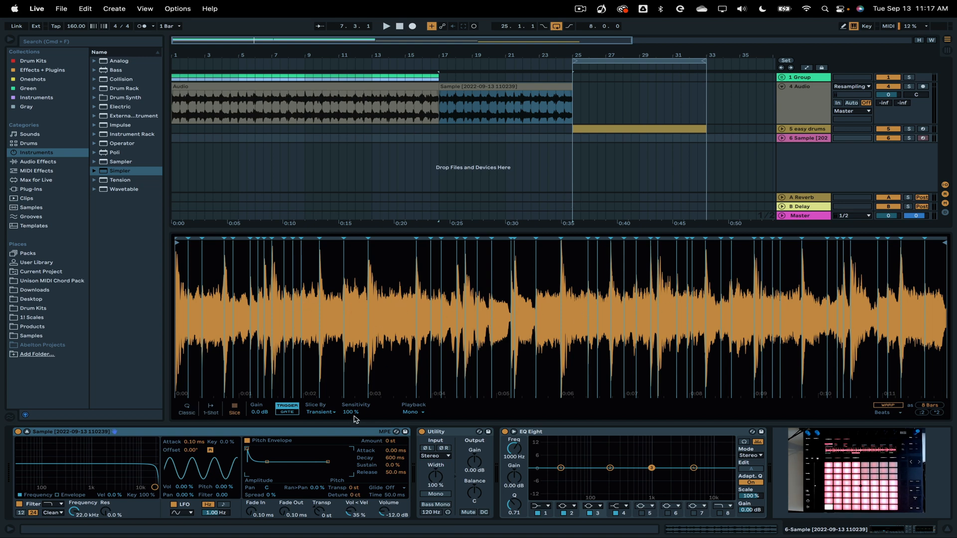
left_click_drag(350, 417, 349, 421)
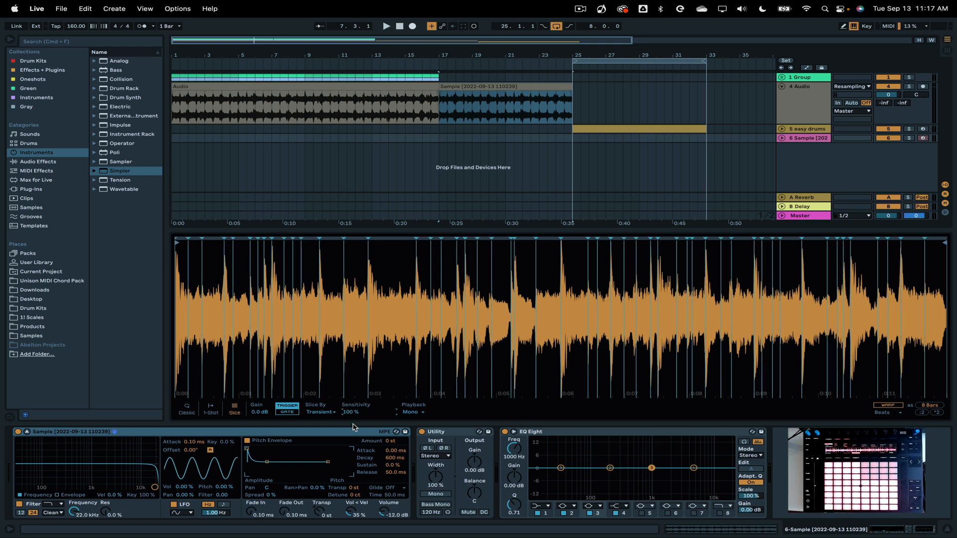
Step: Slice the sample by Beat and step through different beat division sizes
left_click(321, 411)
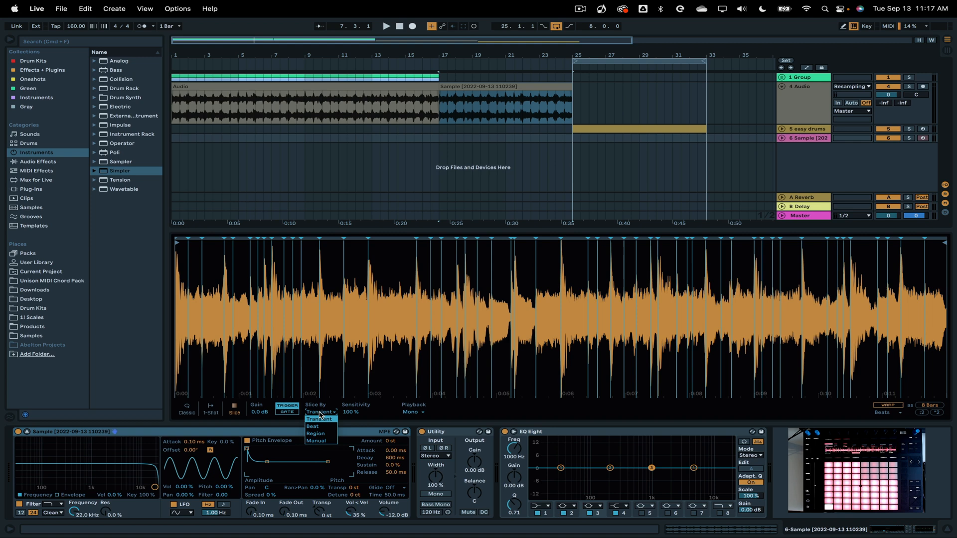
left_click(313, 426)
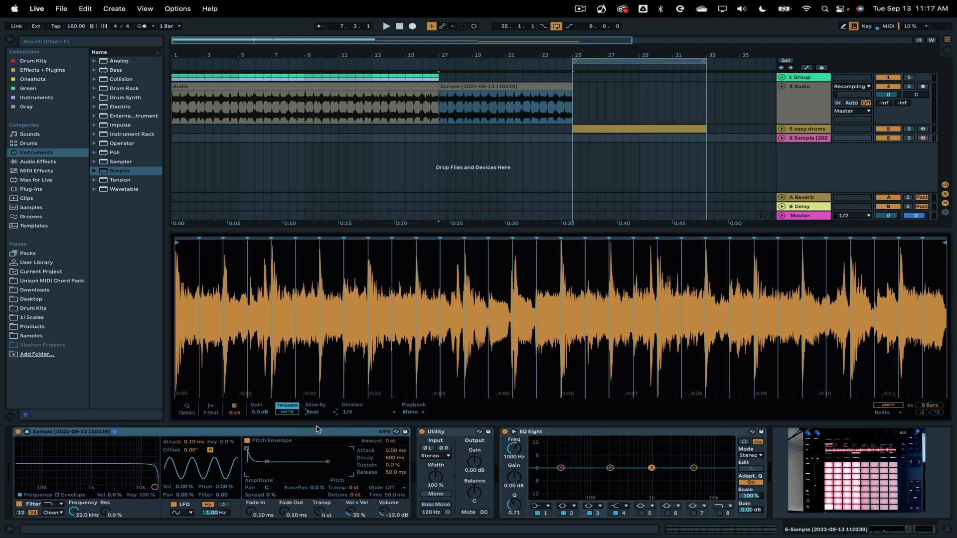
left_click(348, 412)
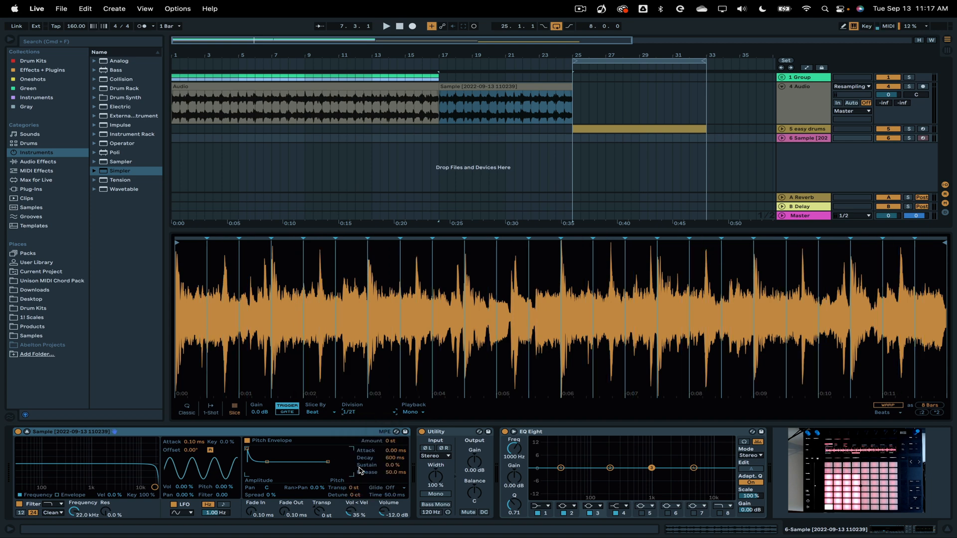
left_click(360, 412)
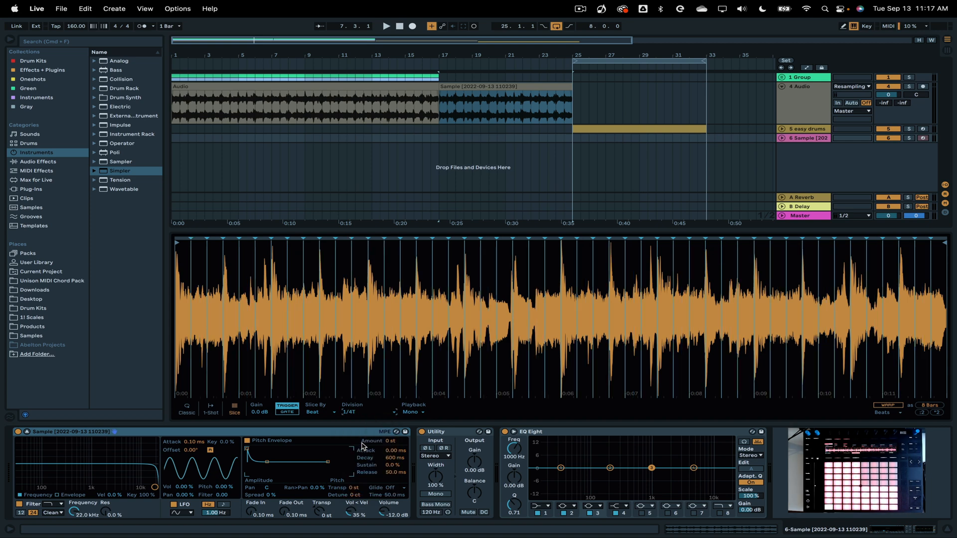
Step: Slice the sample into equal Regions instead, then revisit the Slice By list
left_click(319, 412)
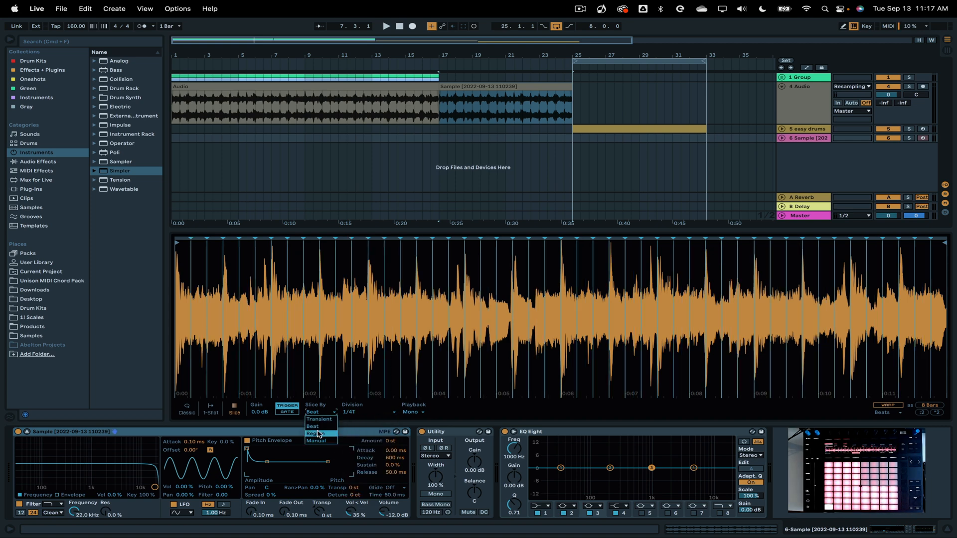
left_click(313, 434)
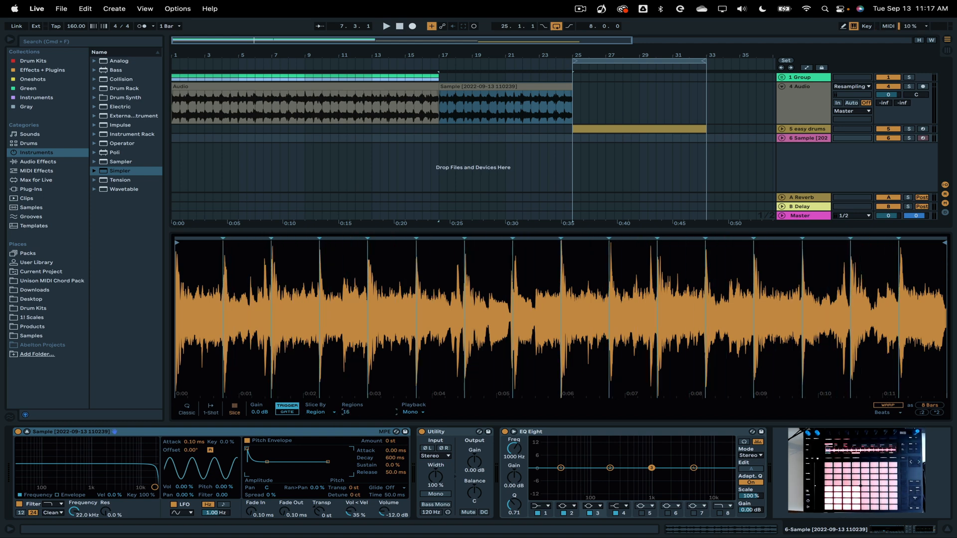
left_click(317, 412)
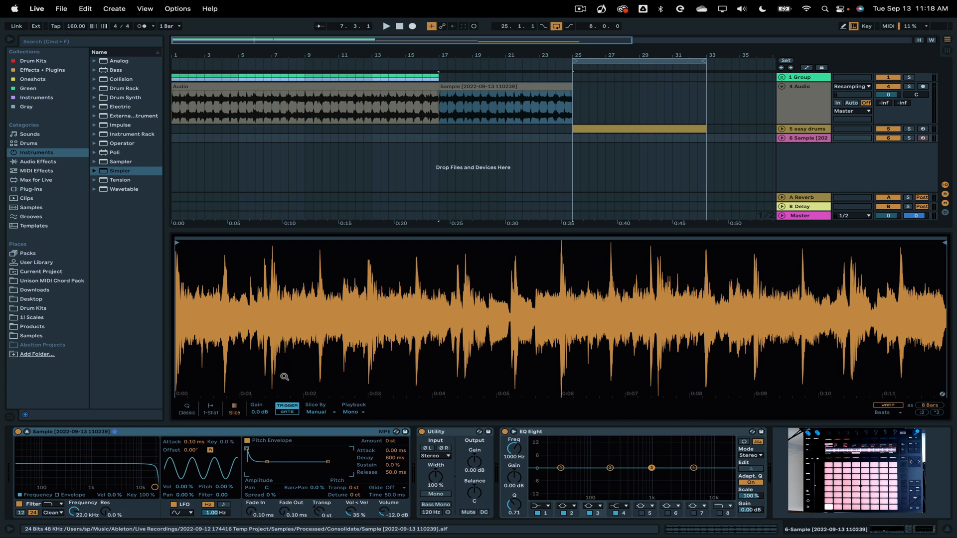
mouse_move(270, 282)
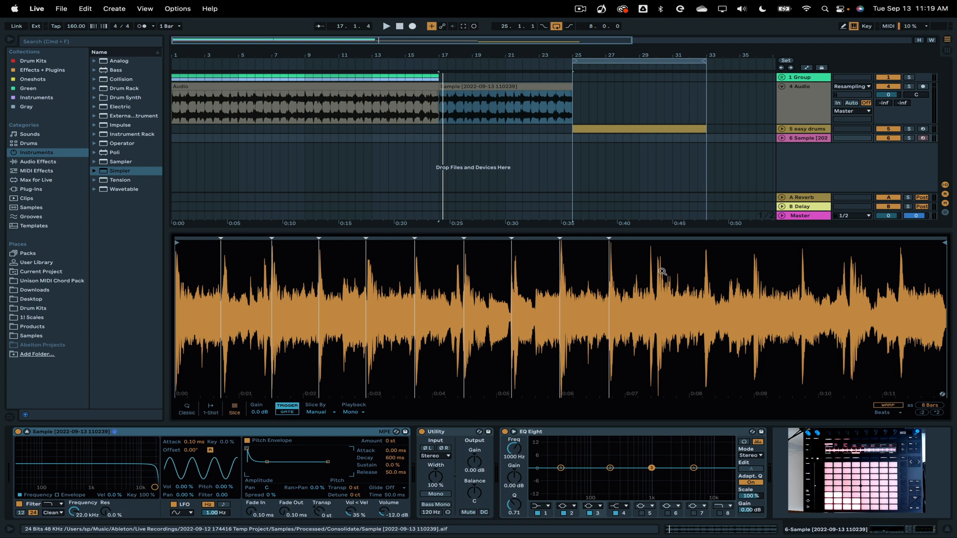
mouse_move(658, 269)
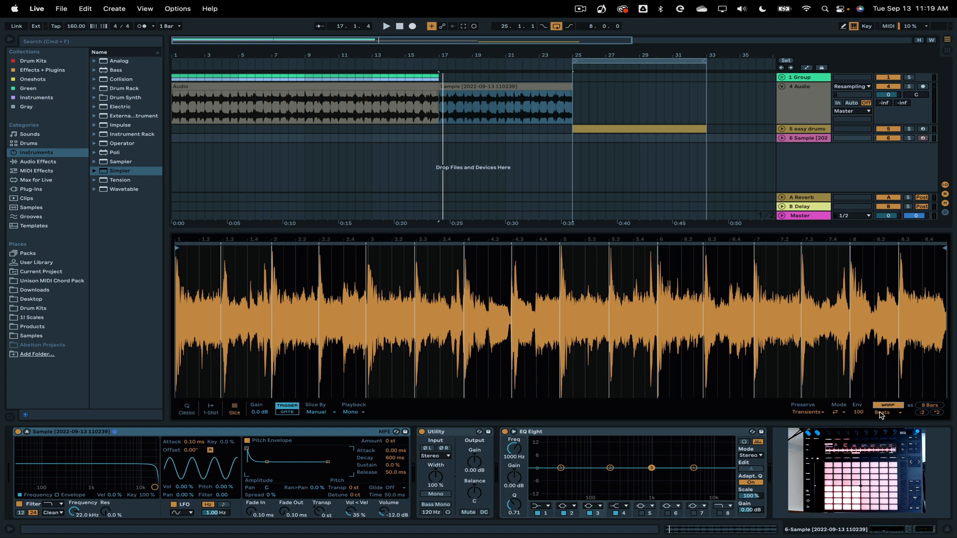
Step: Change the warp mode from Beats to Complex Pro for the 8-bar sample
left_click(886, 413)
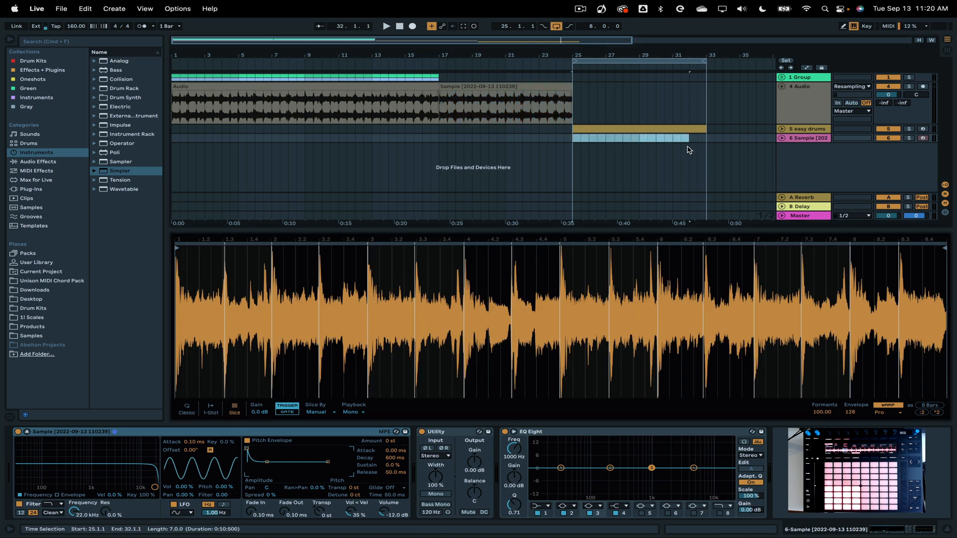
Step: Insert an empty MIDI clip over the selected time range on the Sample track
right_click(689, 149)
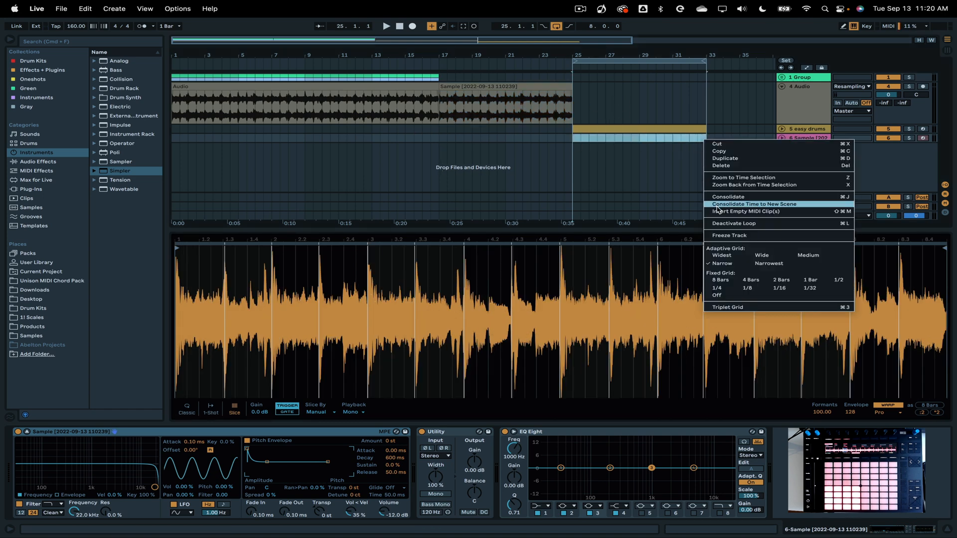
left_click(745, 211)
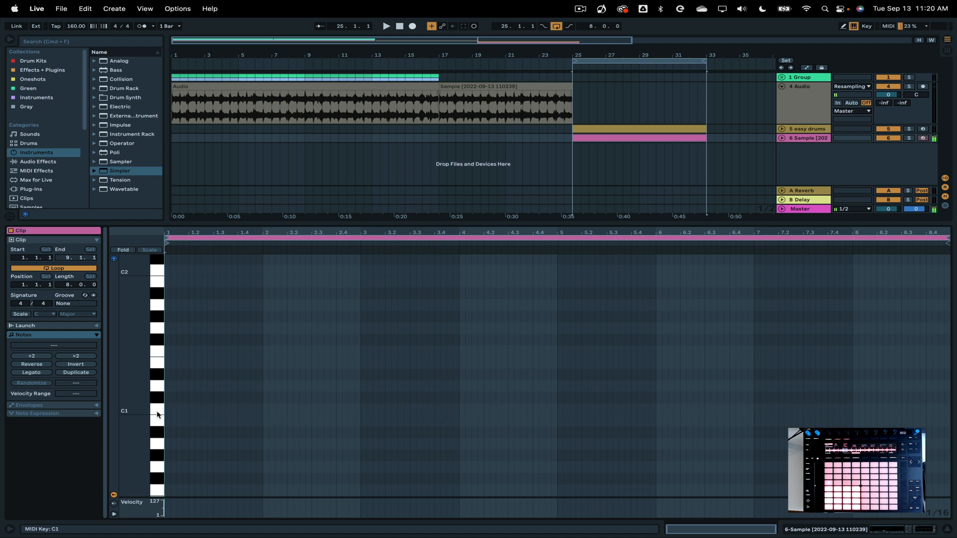
Step: Draw a repeating note pattern starting on C1 with higher slice notes across the 8 bars
left_click(166, 410)
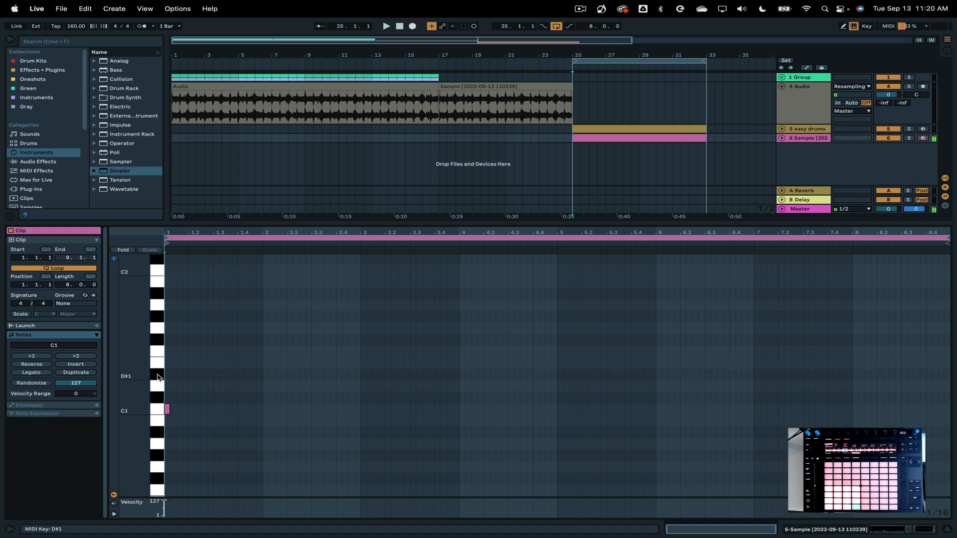
left_click(217, 374)
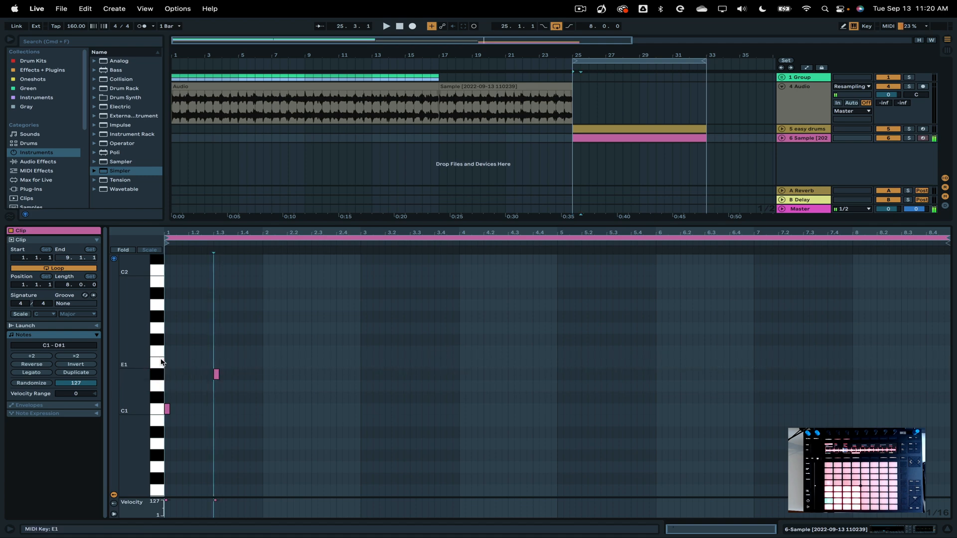
left_click(265, 363)
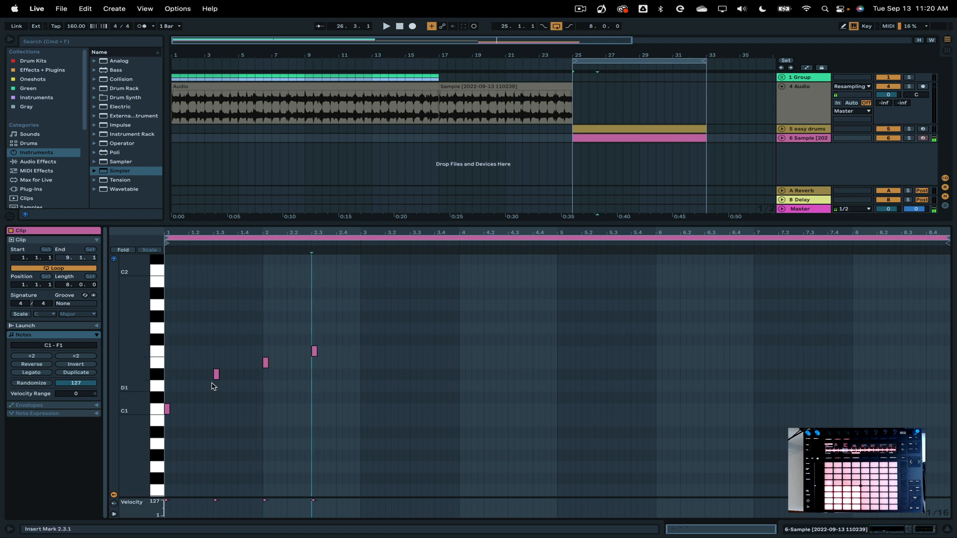
left_click(386, 26)
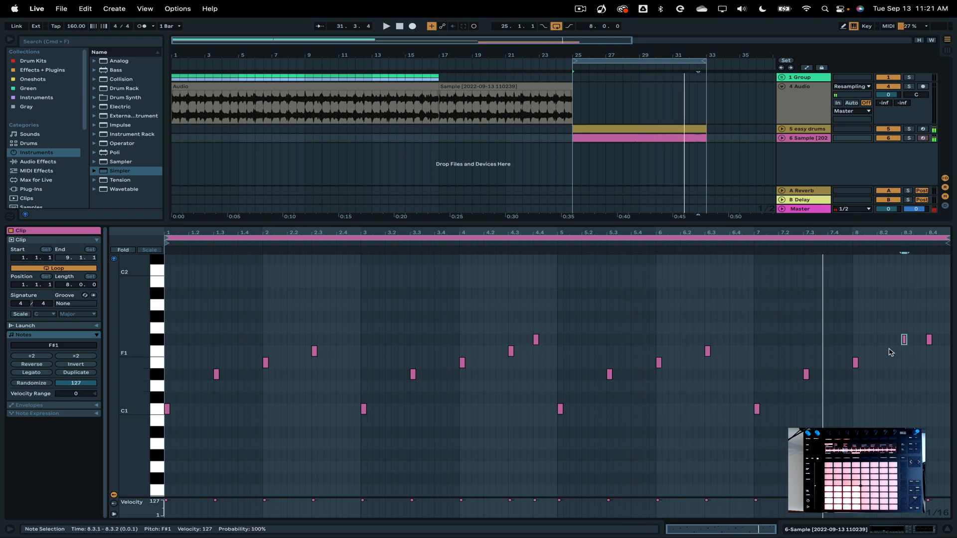
left_click(385, 26)
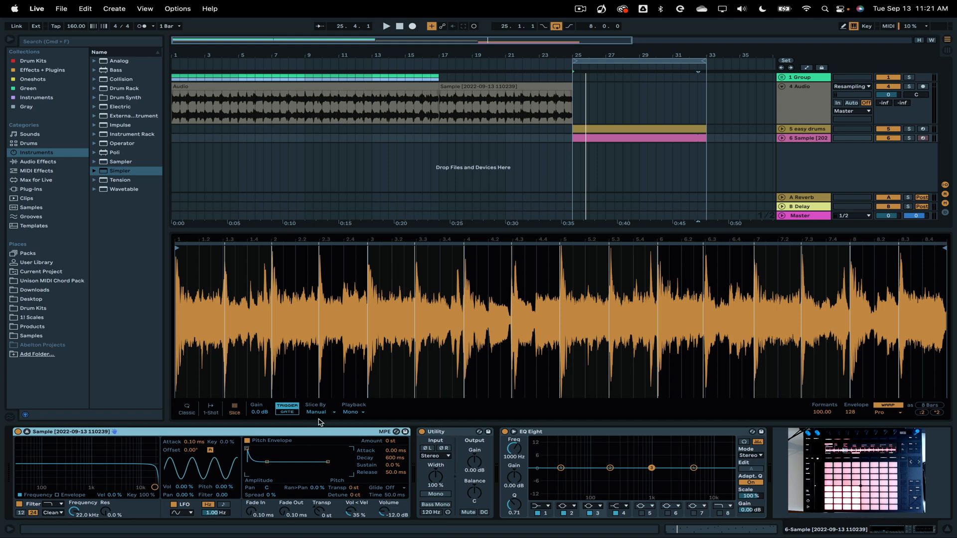
Step: Review the Slice By choices: Transient, Beat, Region and Manual
left_click(320, 412)
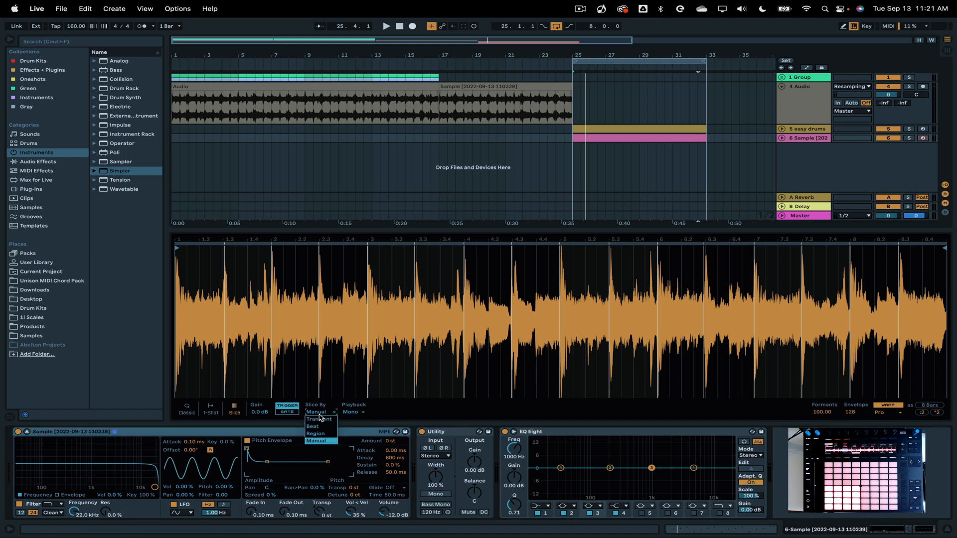
mouse_move(314, 426)
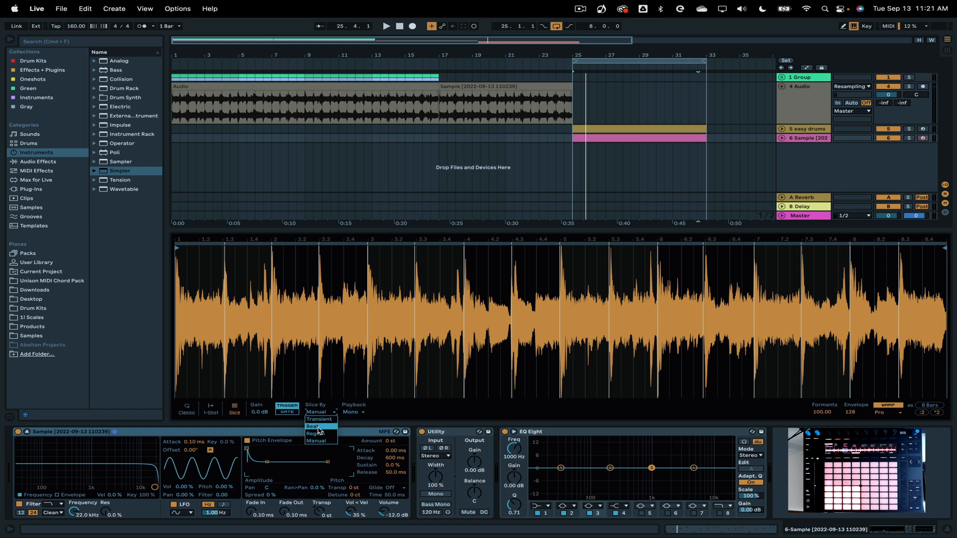
mouse_move(315, 434)
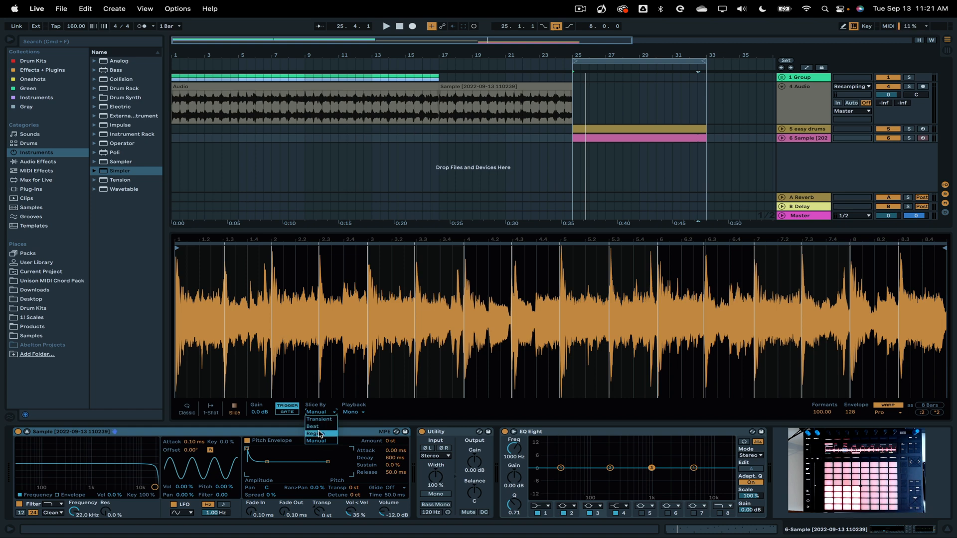